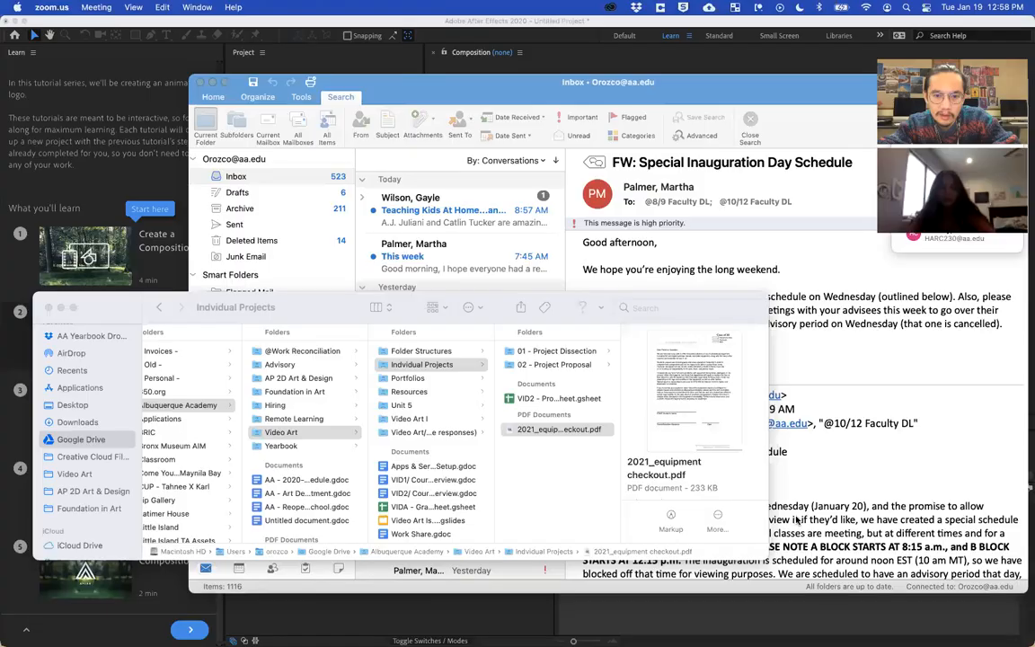
pyautogui.moveTo(355, 618)
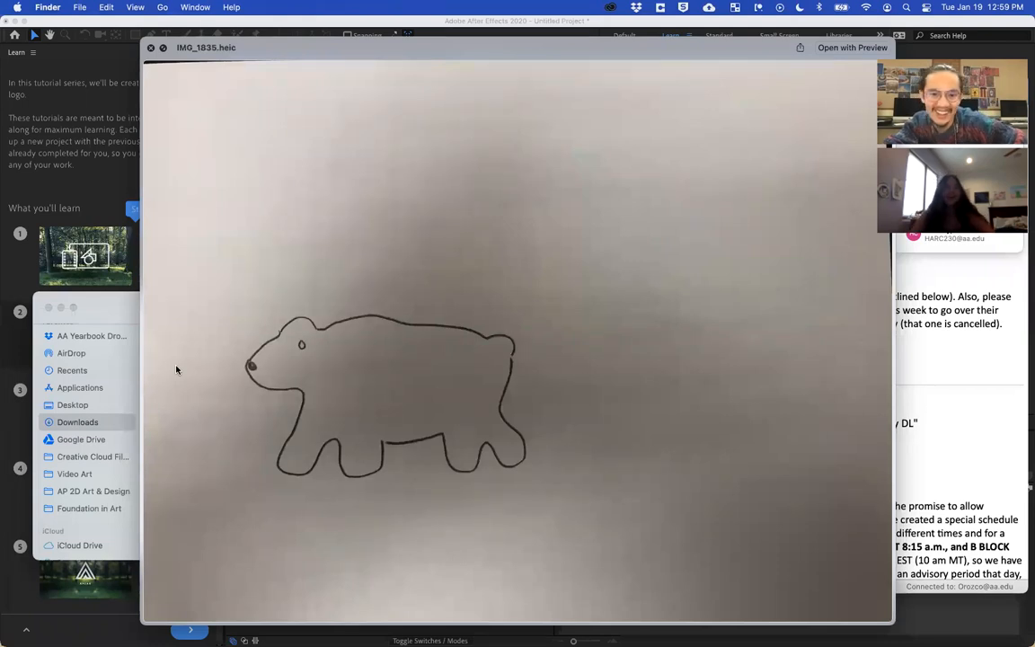
pyautogui.moveTo(256, 354)
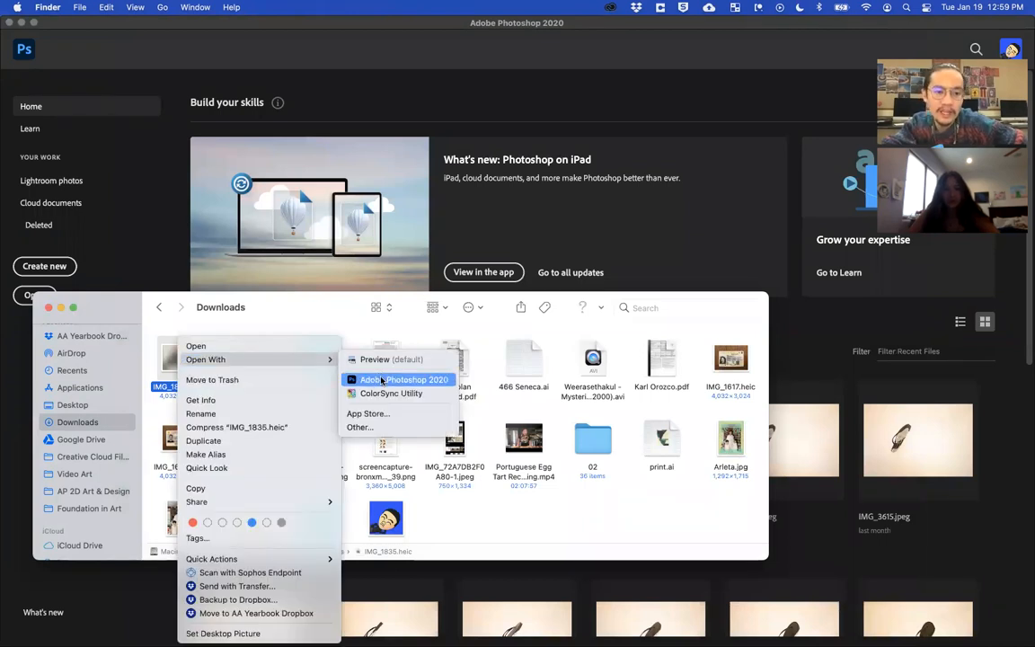
# Open the polar bear drawing IMG_1835.heic from the Photoshop Home screen.
pyautogui.click(403, 379)
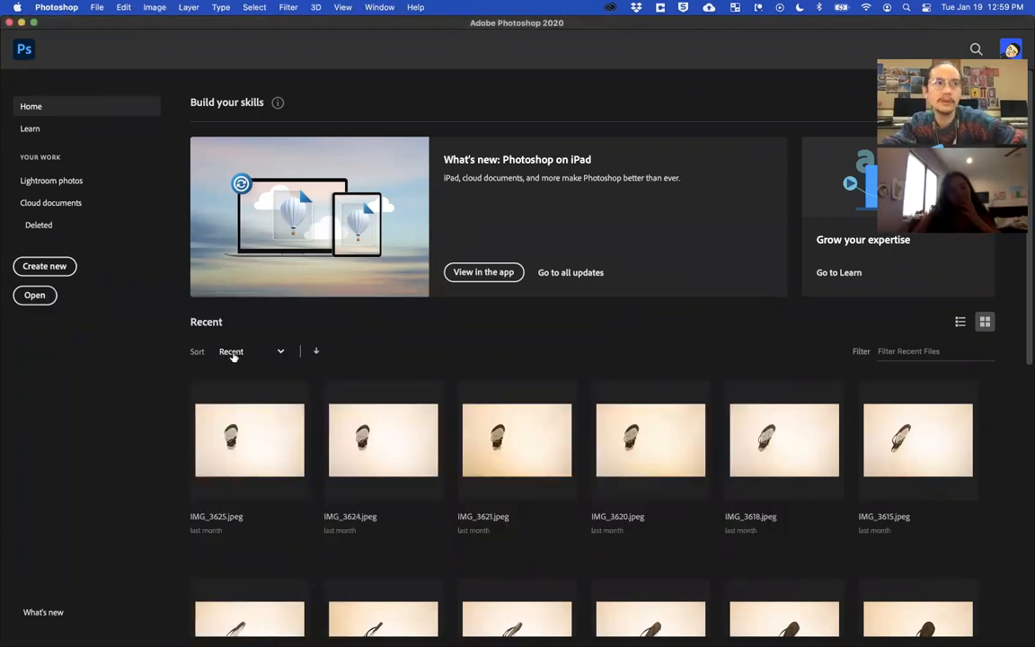
pyautogui.moveTo(293, 560)
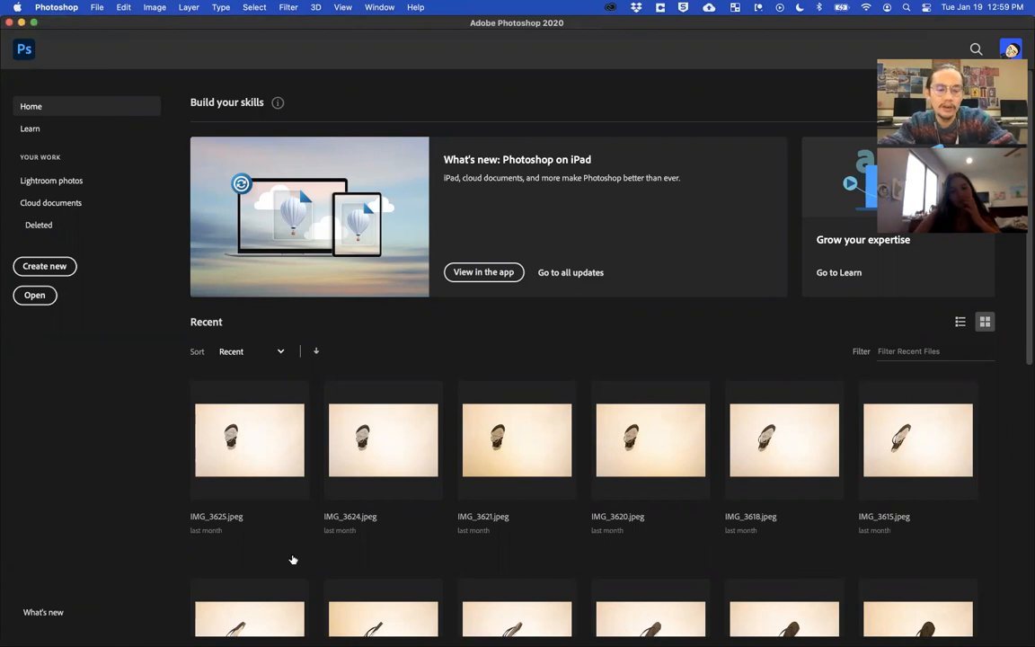
pyautogui.moveTo(317, 397)
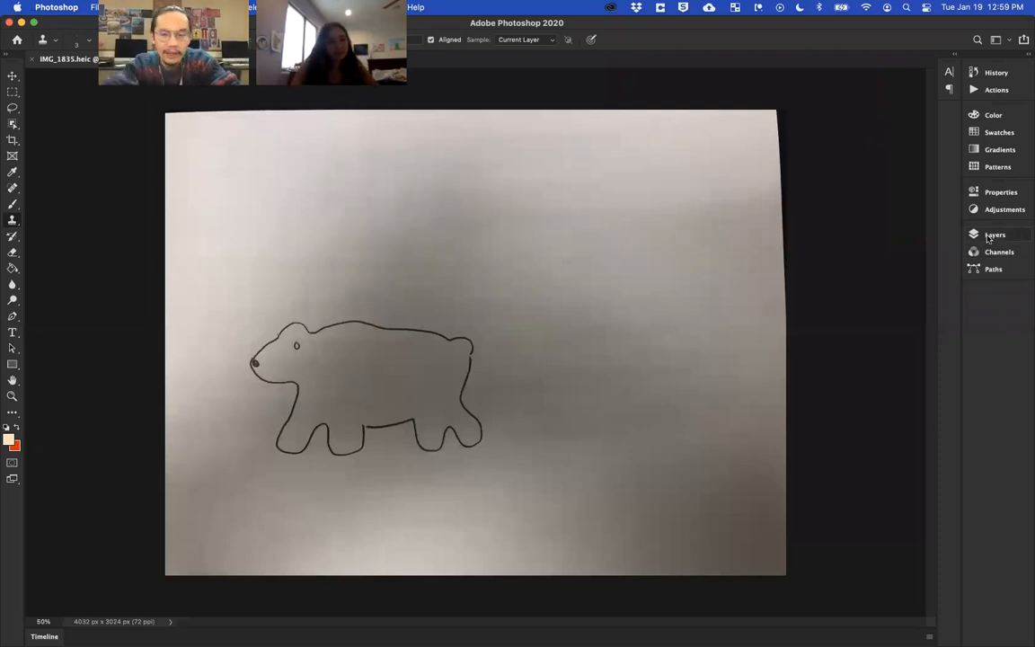
# Expand the Layers panel to view the photo's single Background layer.
pyautogui.click(995, 235)
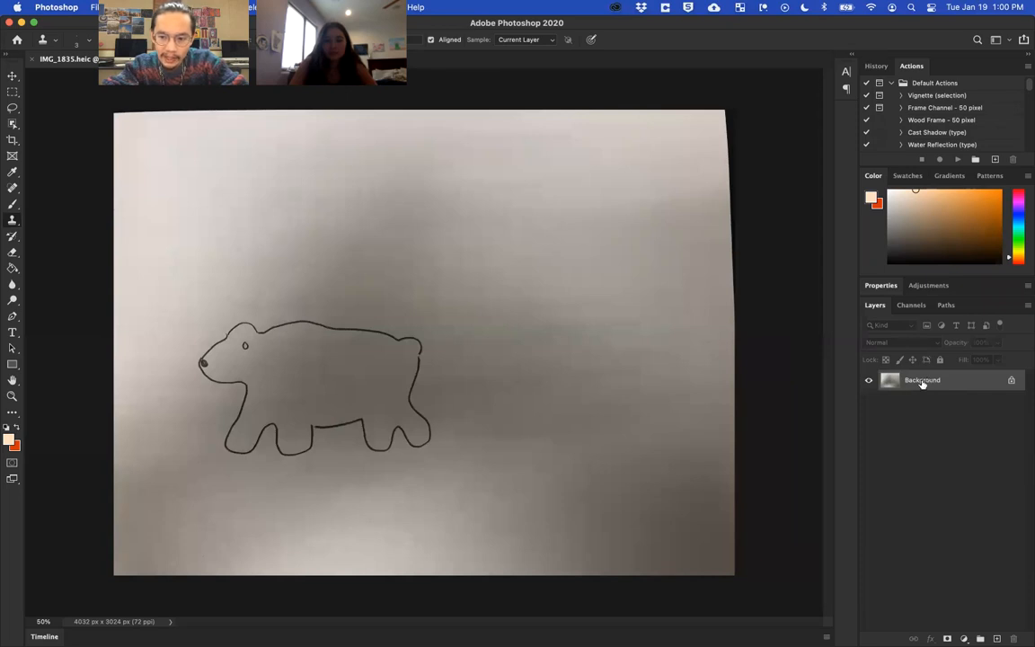
# Duplicate the Background layer, then convert the original Background into unlocked Layer 0.
pyautogui.rightClick(921, 380)
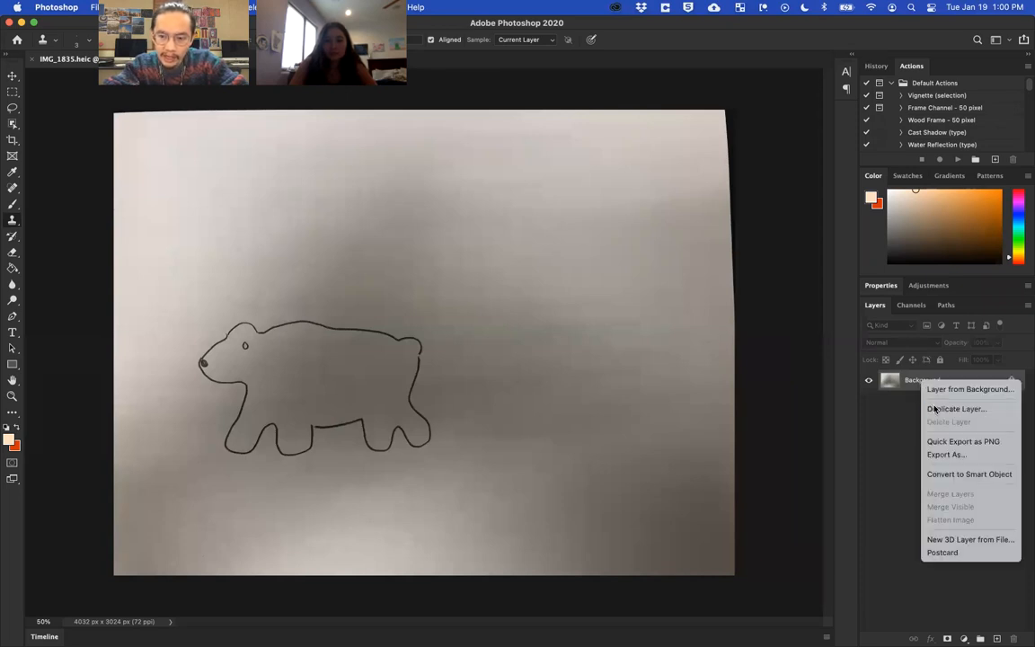
pyautogui.click(956, 409)
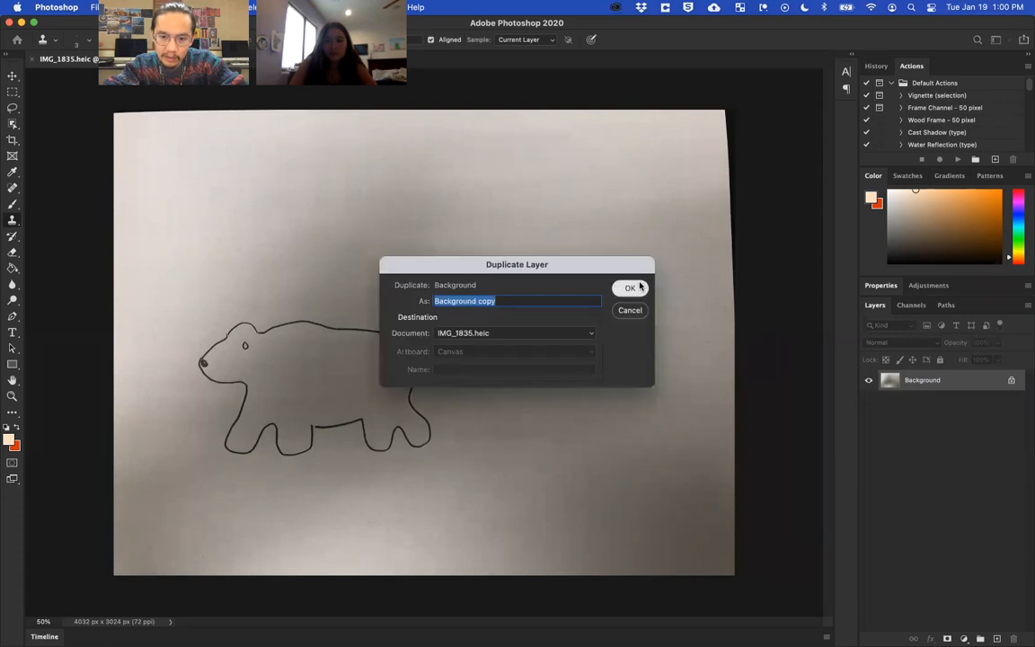
pyautogui.click(630, 288)
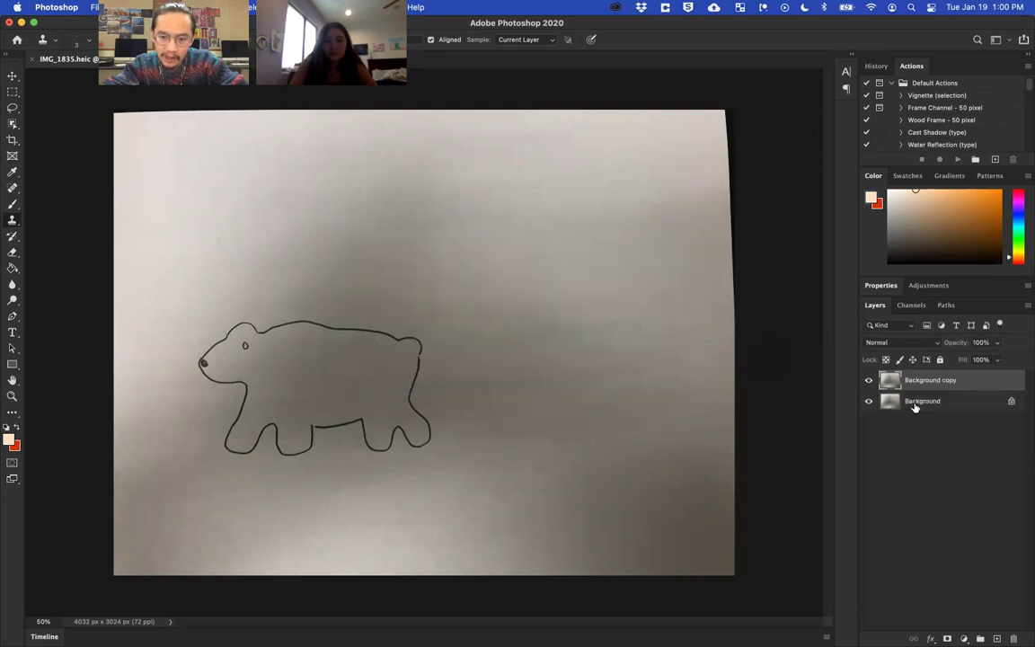
pyautogui.click(922, 401)
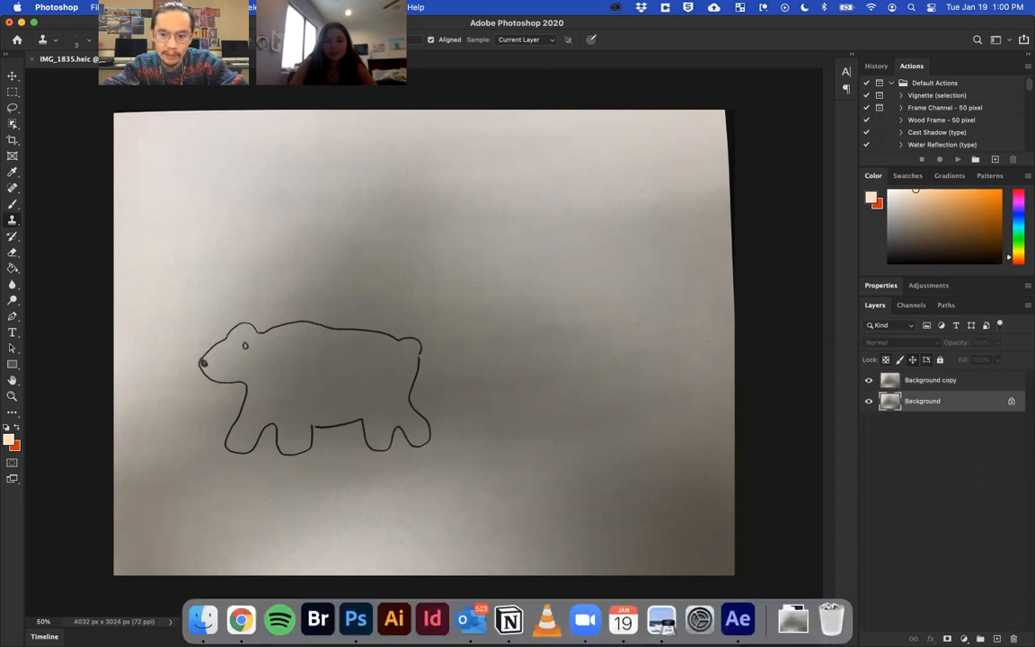
pyautogui.moveTo(1014, 414)
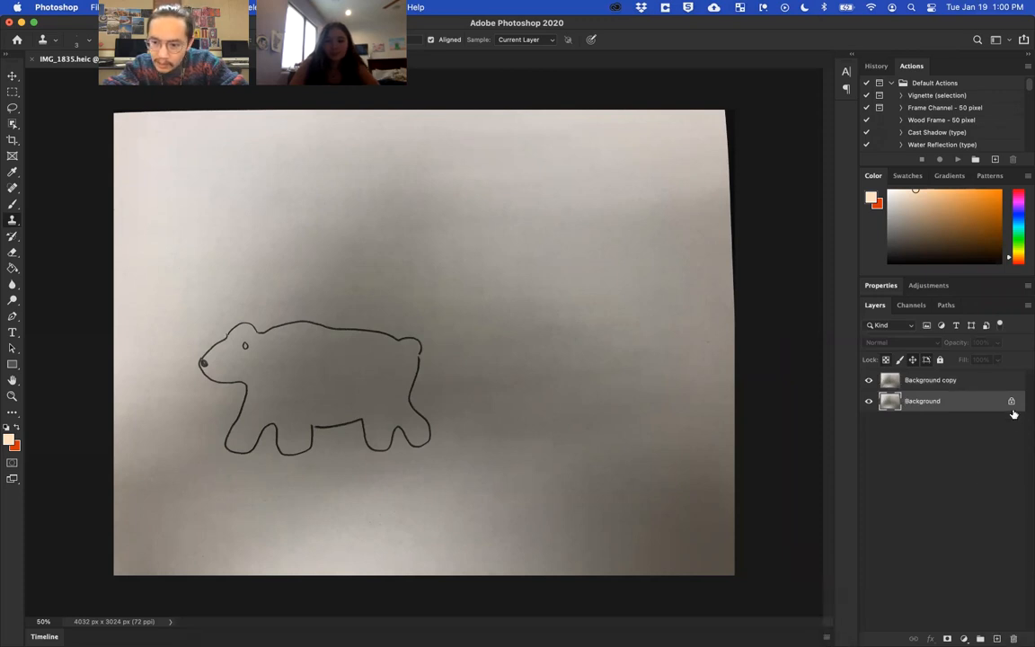
pyautogui.doubleClick(922, 401)
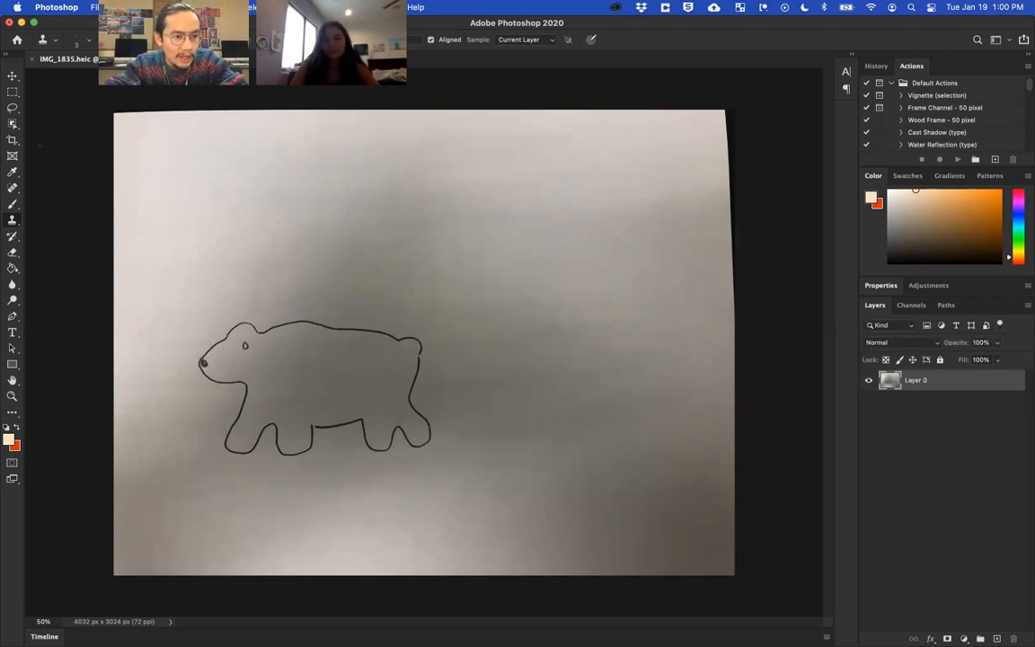
pyautogui.moveTo(184, 345)
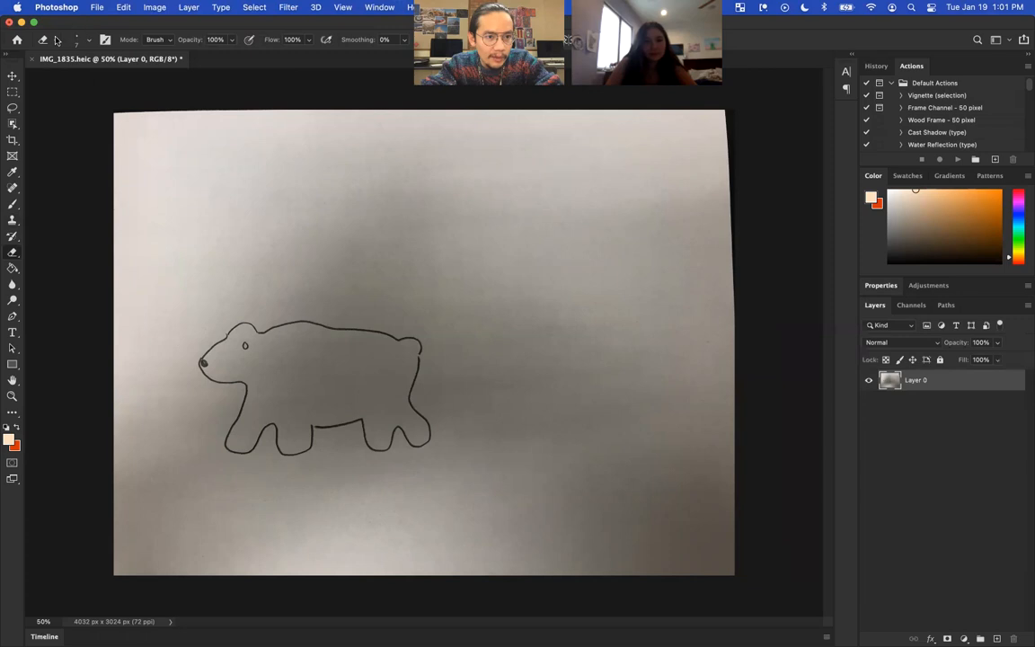
# With a 28 px eraser, erase a ring above the back, around the face and under the legs.
pyautogui.click(89, 39)
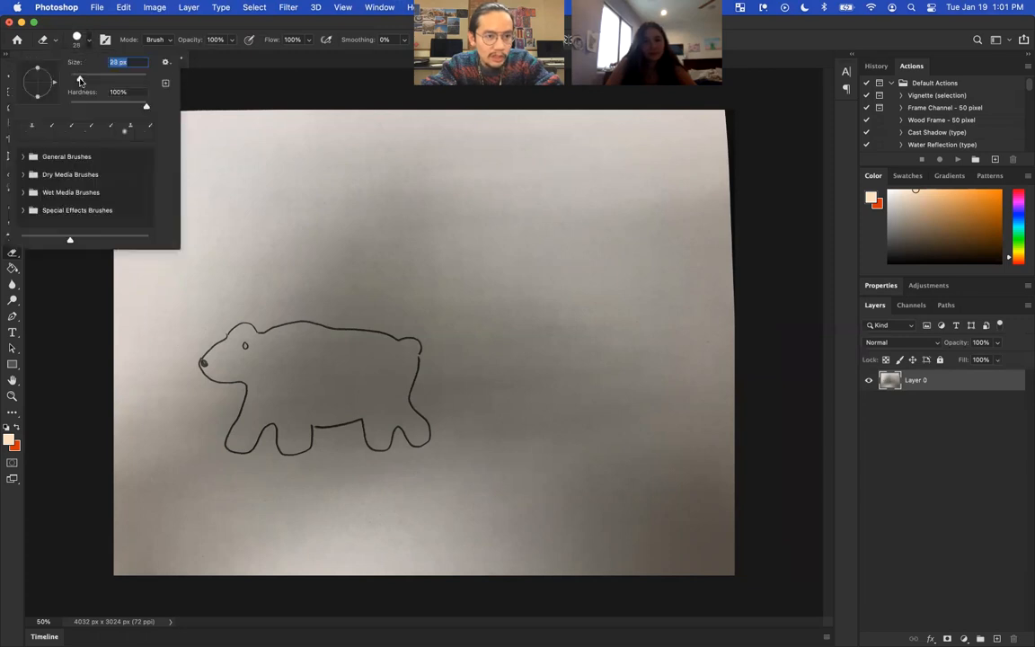
pyautogui.moveTo(346, 289)
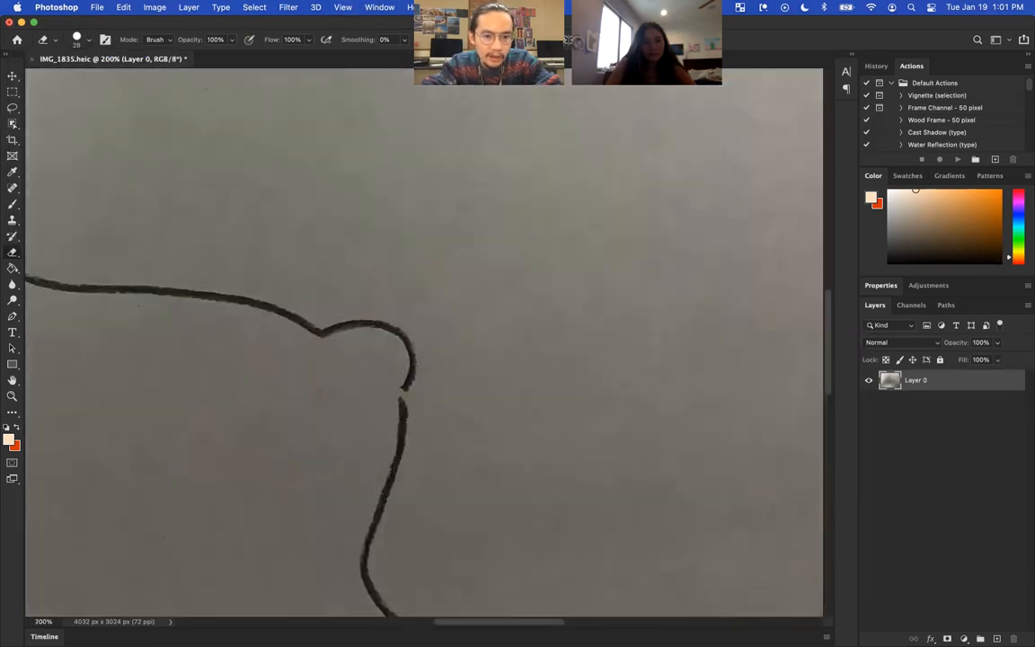
pyautogui.moveTo(387, 265)
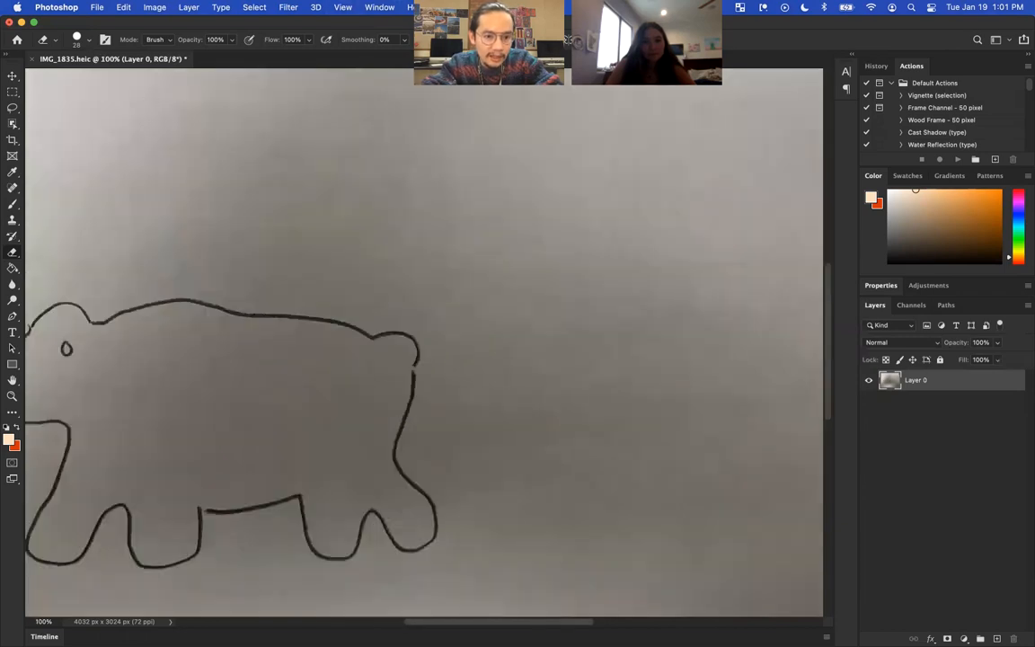
pyautogui.moveTo(431, 320)
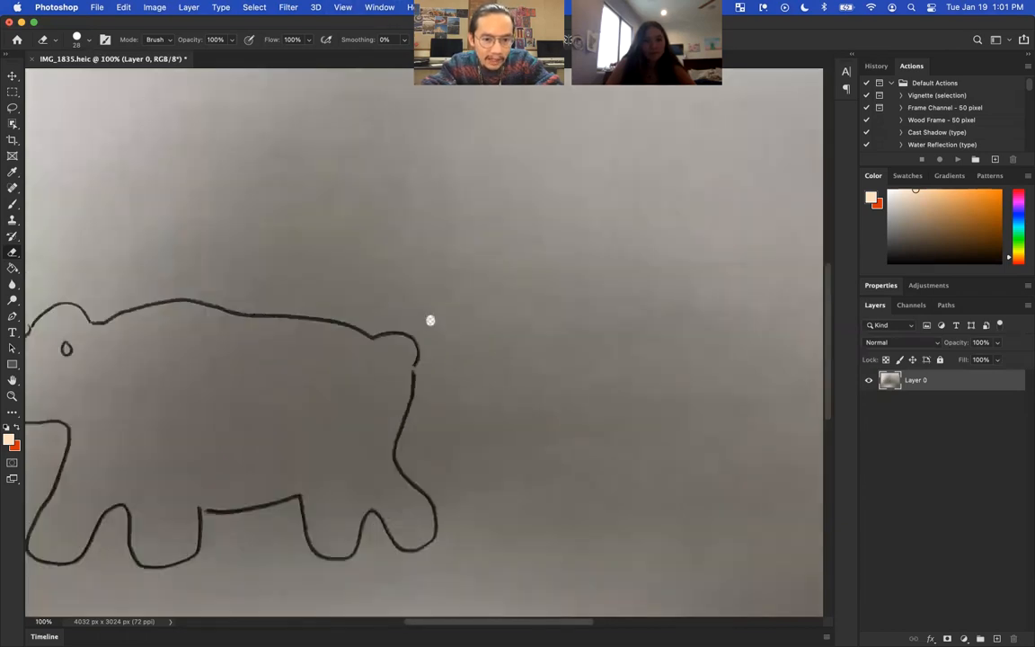
pyautogui.moveTo(373, 313); pyautogui.dragTo(435, 316)
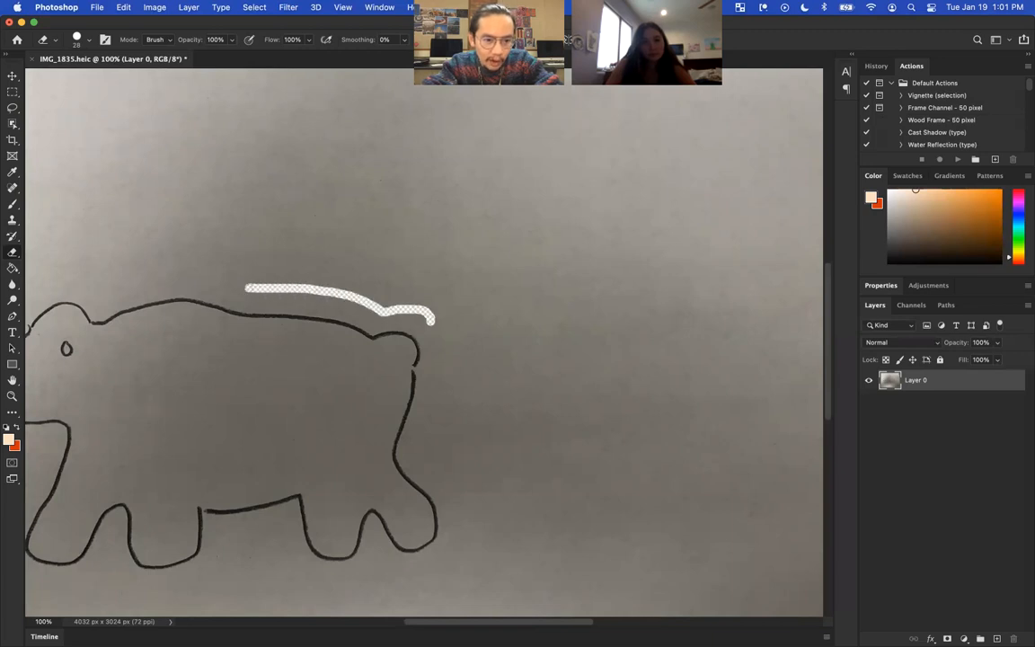
pyautogui.moveTo(247, 288); pyautogui.dragTo(194, 276)
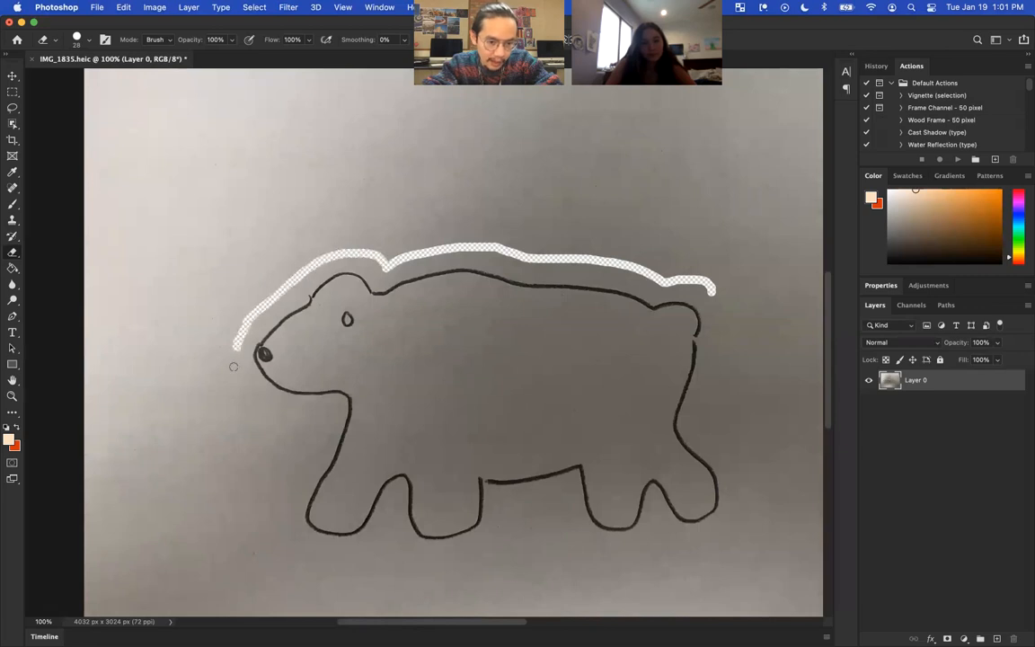
pyautogui.moveTo(232, 351); pyautogui.dragTo(319, 412)
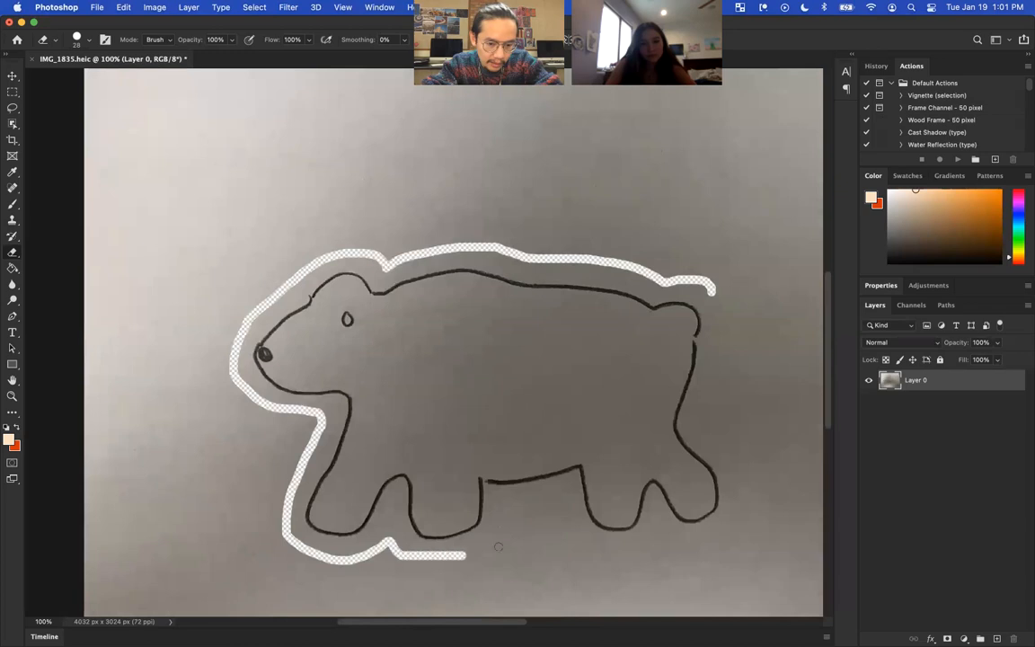
pyautogui.moveTo(467, 555); pyautogui.dragTo(562, 499)
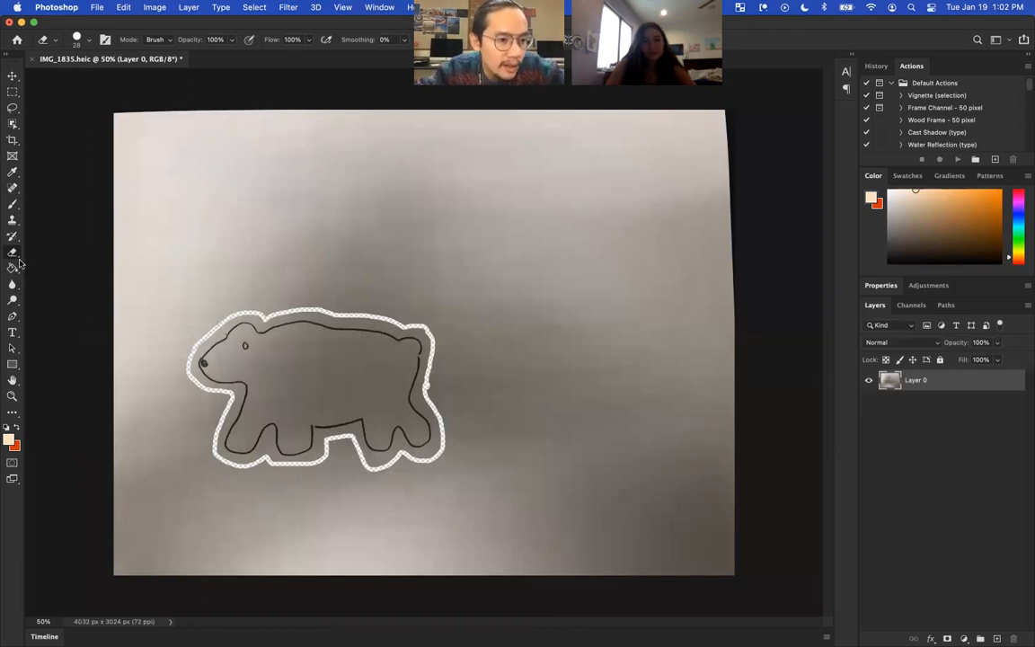
pyautogui.moveTo(13, 188)
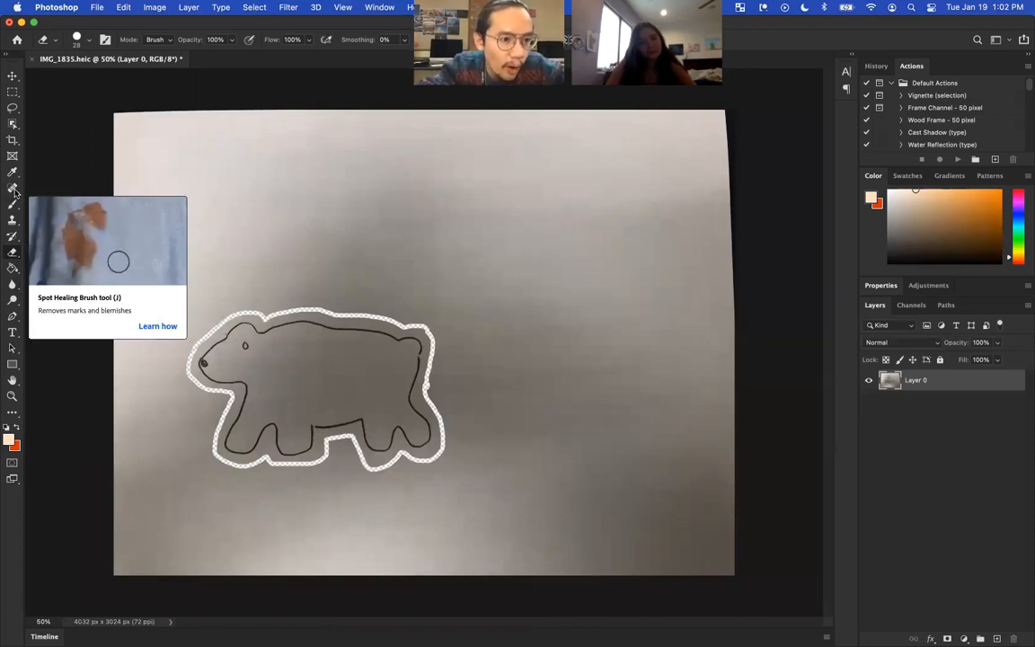
pyautogui.moveTo(13, 236)
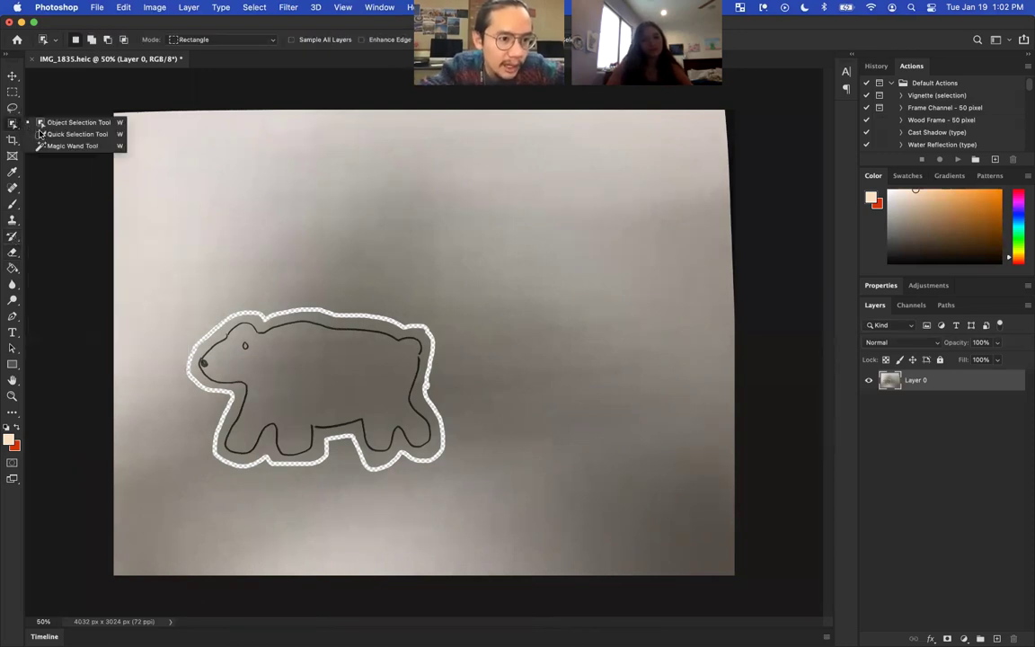
pyautogui.moveTo(72, 146)
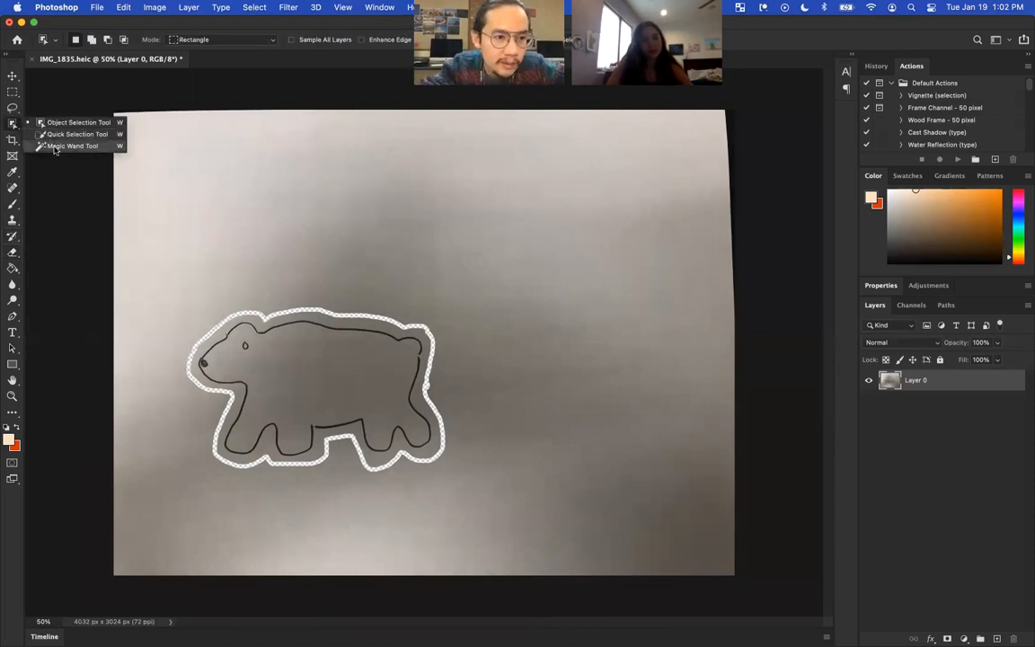
# Choose the Magic Wand Tool from the Object Selection tool group.
pyautogui.click(72, 145)
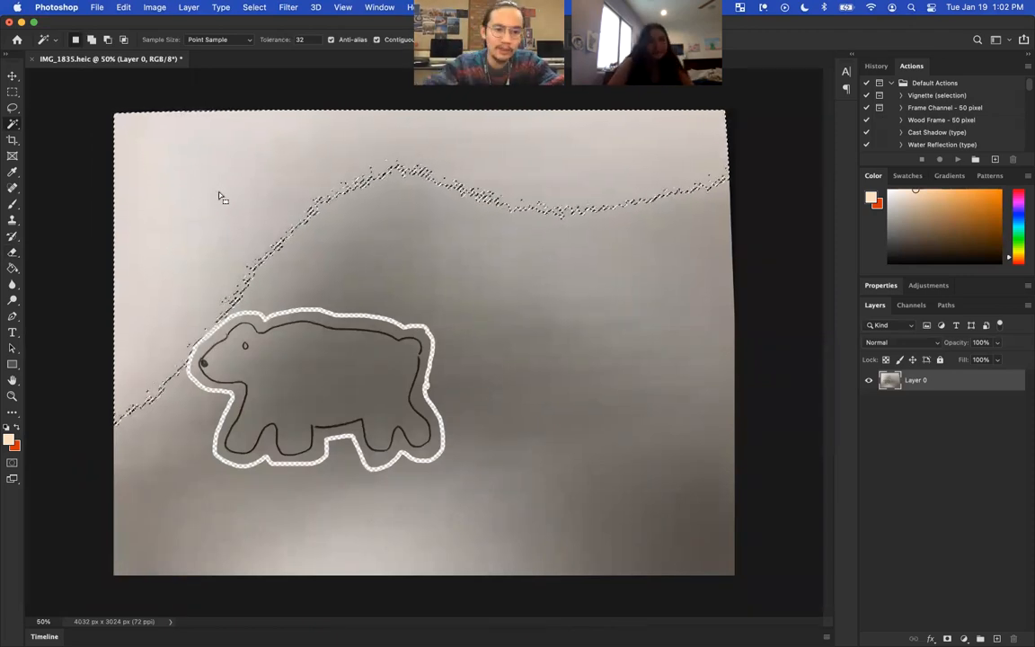
# Click the paper around the bear with the Magic Wand to reselect the background.
pyautogui.click(454, 296)
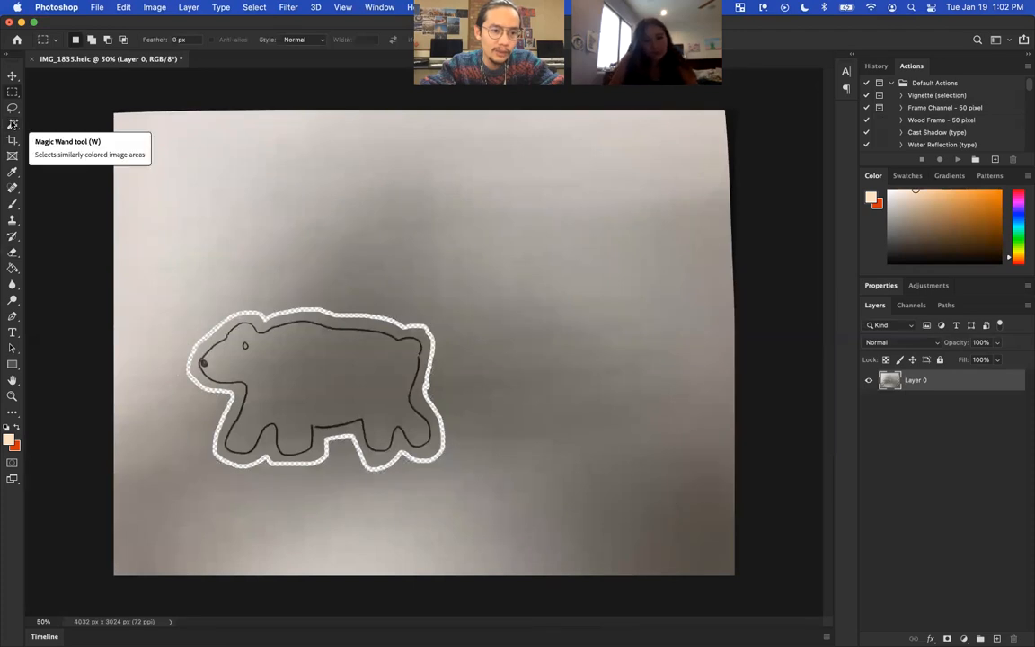
# Use the Magic Wand to select the remaining grey band of paper background.
pyautogui.click(12, 123)
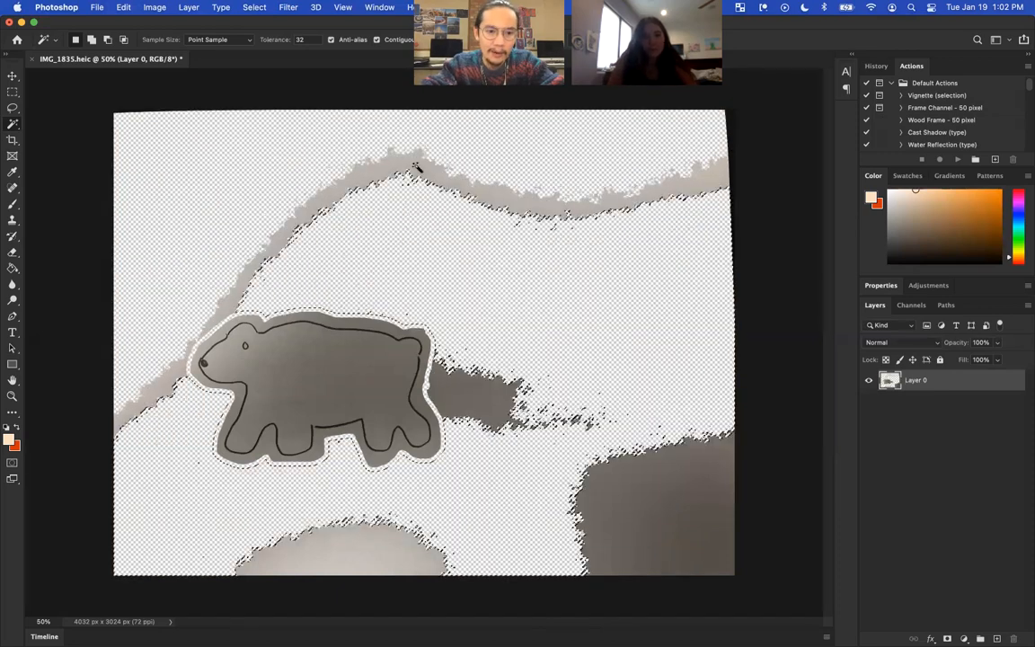
pyautogui.click(417, 166)
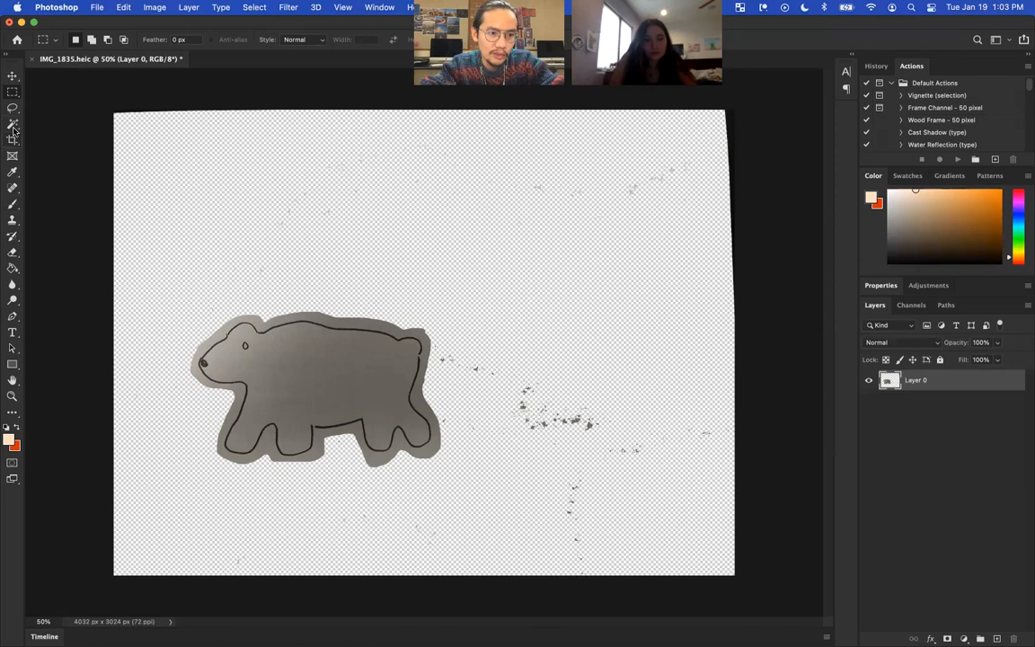
pyautogui.moveTo(13, 267)
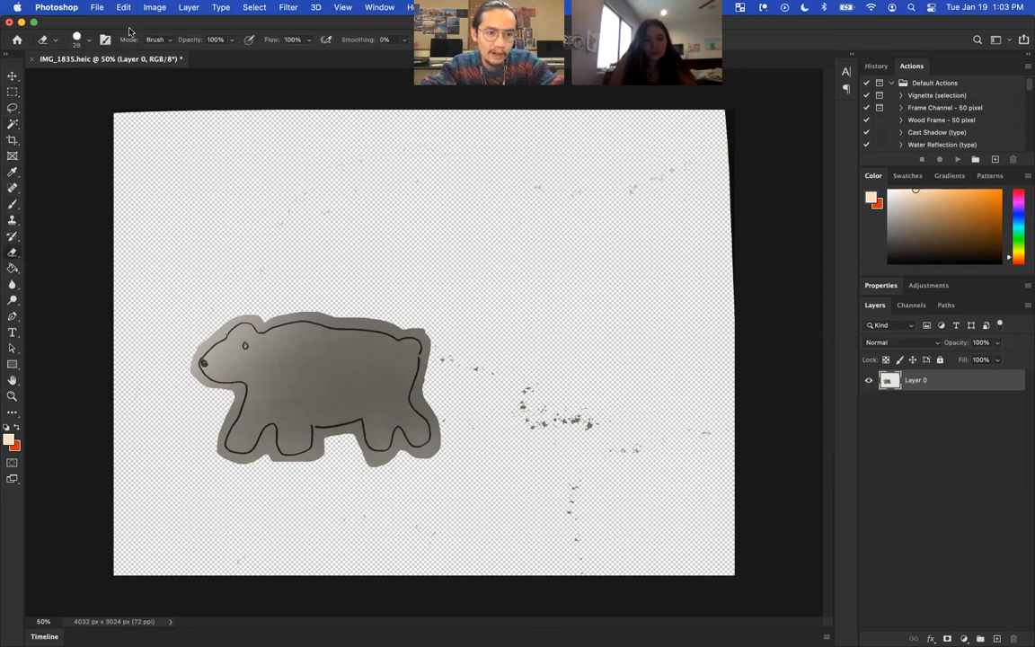
# Enlarge the eraser brush to clear the leftover grey specks.
pyautogui.click(89, 40)
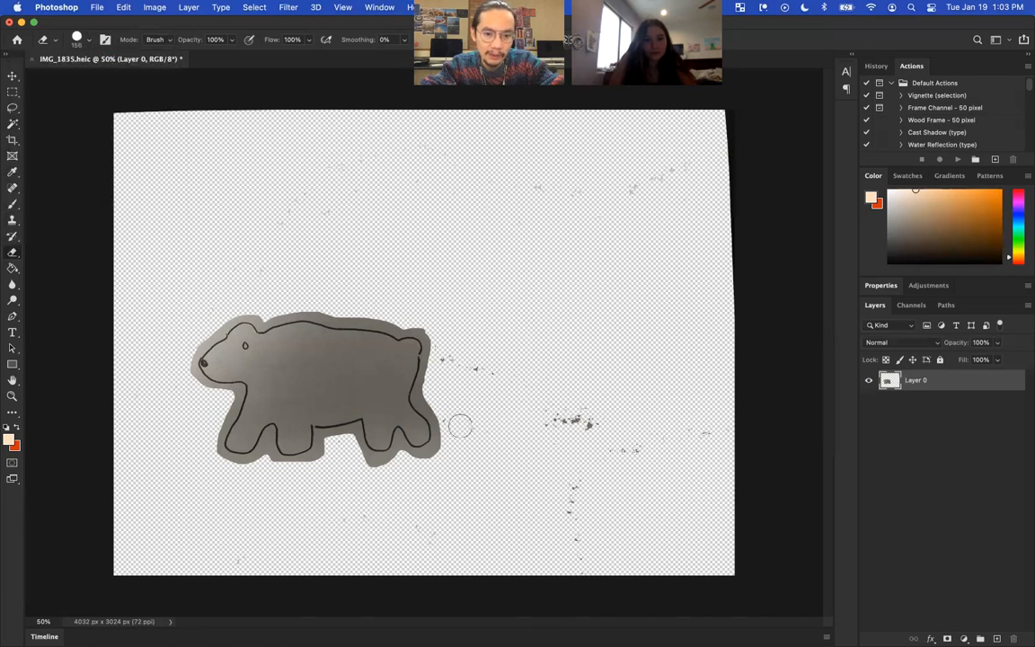
pyautogui.moveTo(674, 405)
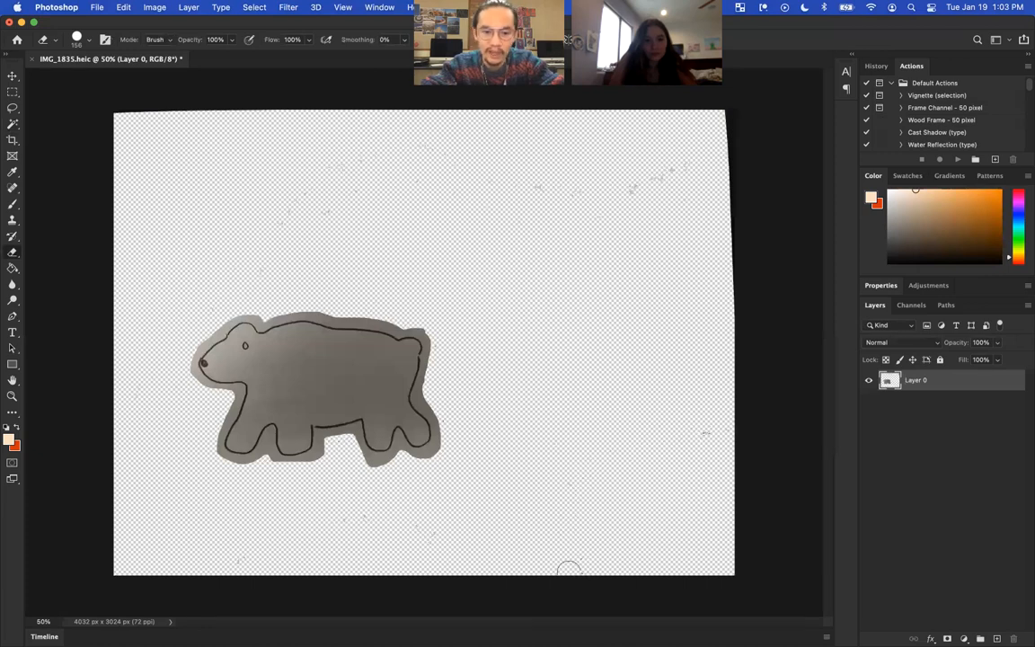
pyautogui.moveTo(310, 155)
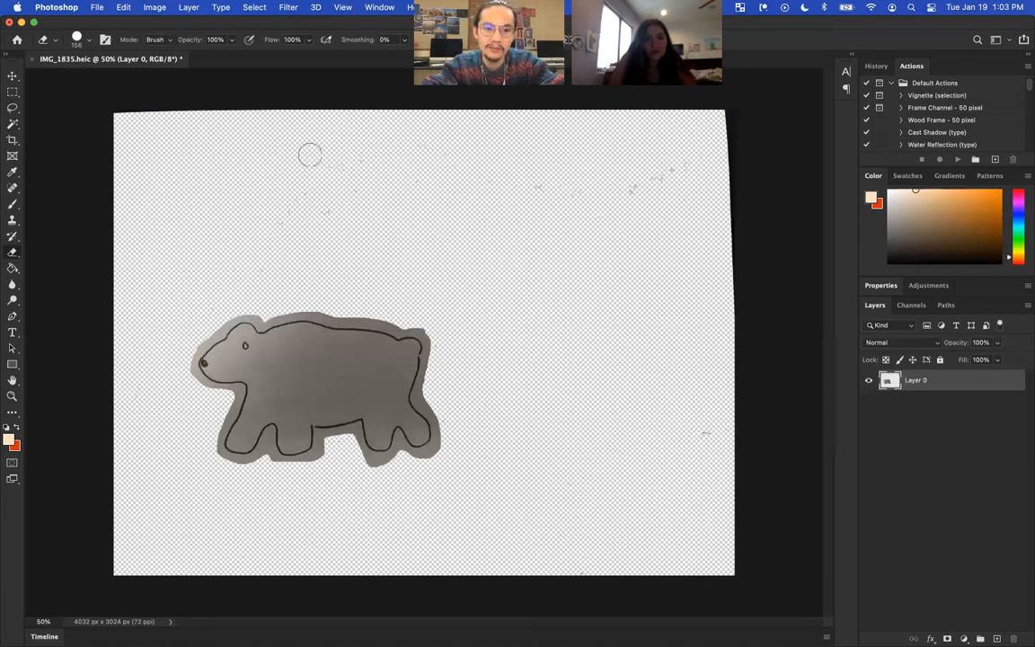
pyautogui.moveTo(667, 139)
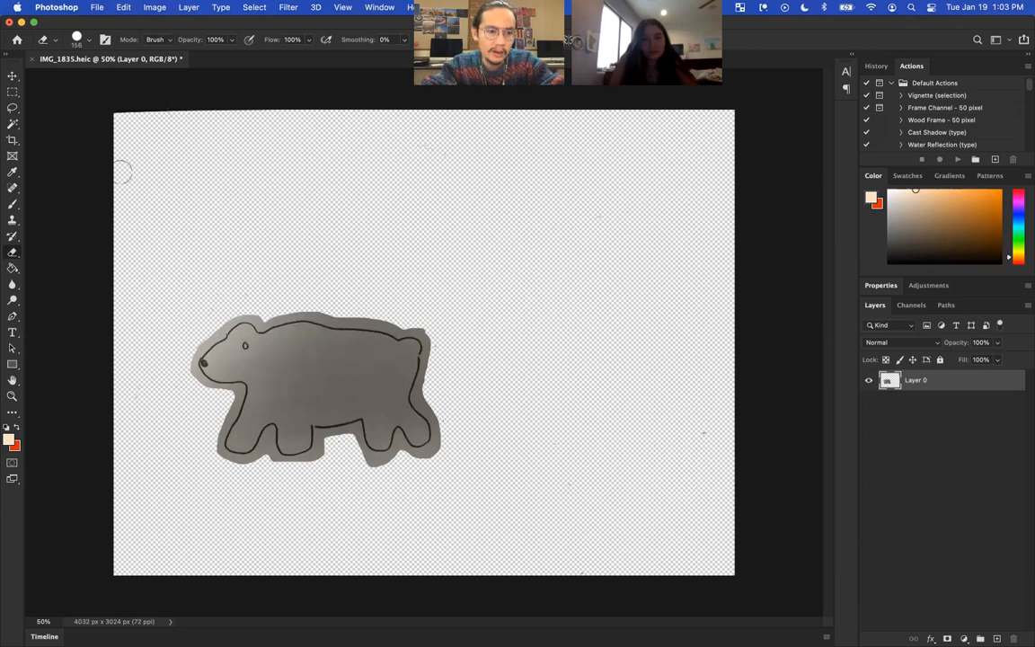
pyautogui.moveTo(98, 7)
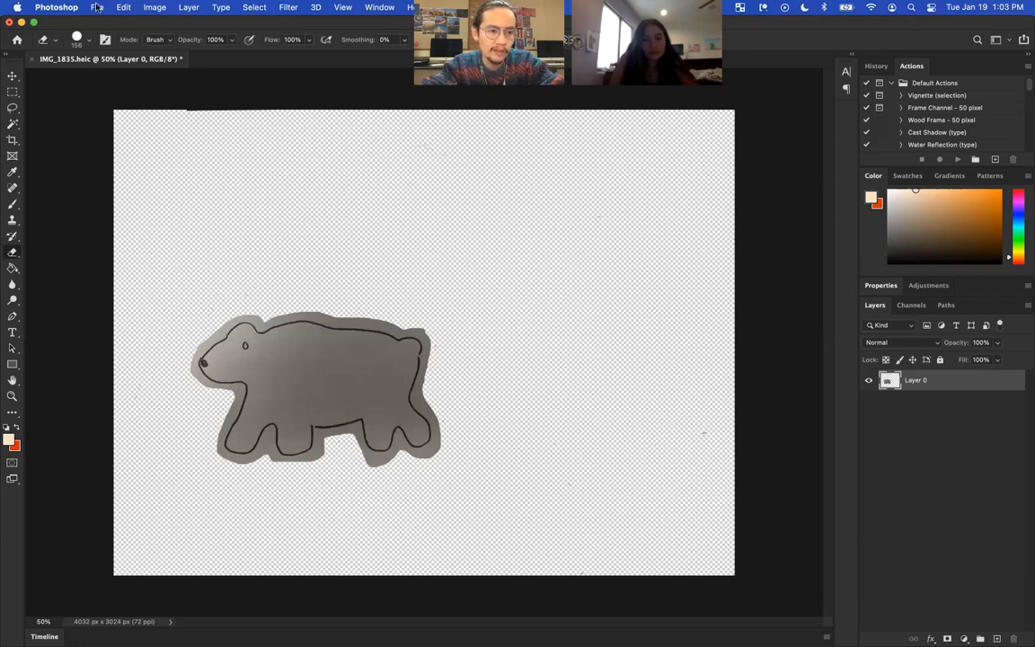
# Save the image in Photoshop format as PolarBear1.psd in Downloads.
pyautogui.click(96, 7)
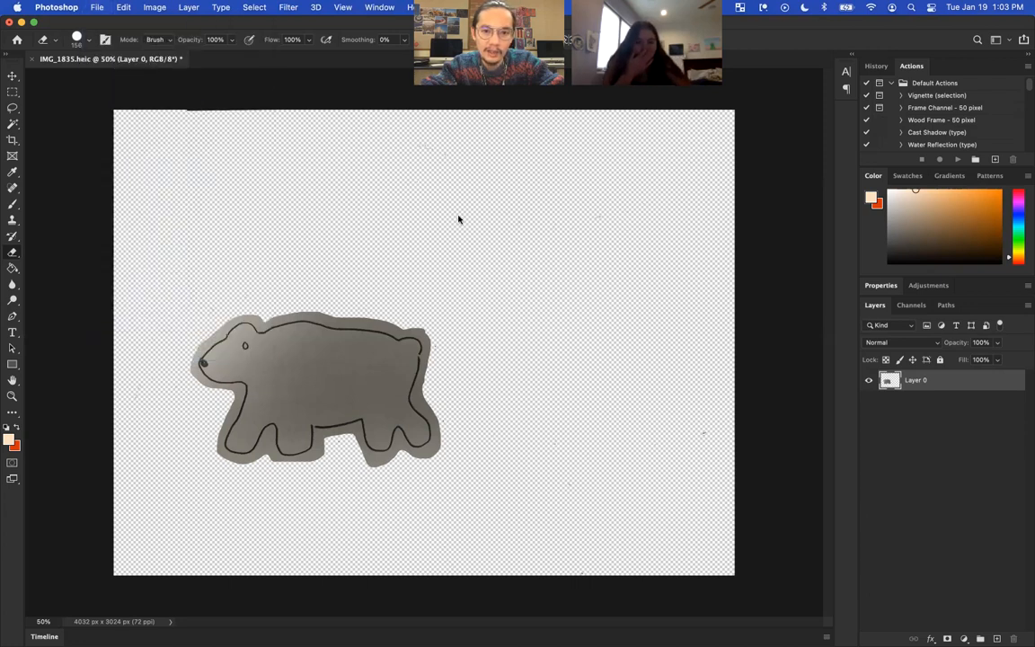
pyautogui.moveTo(199, 136)
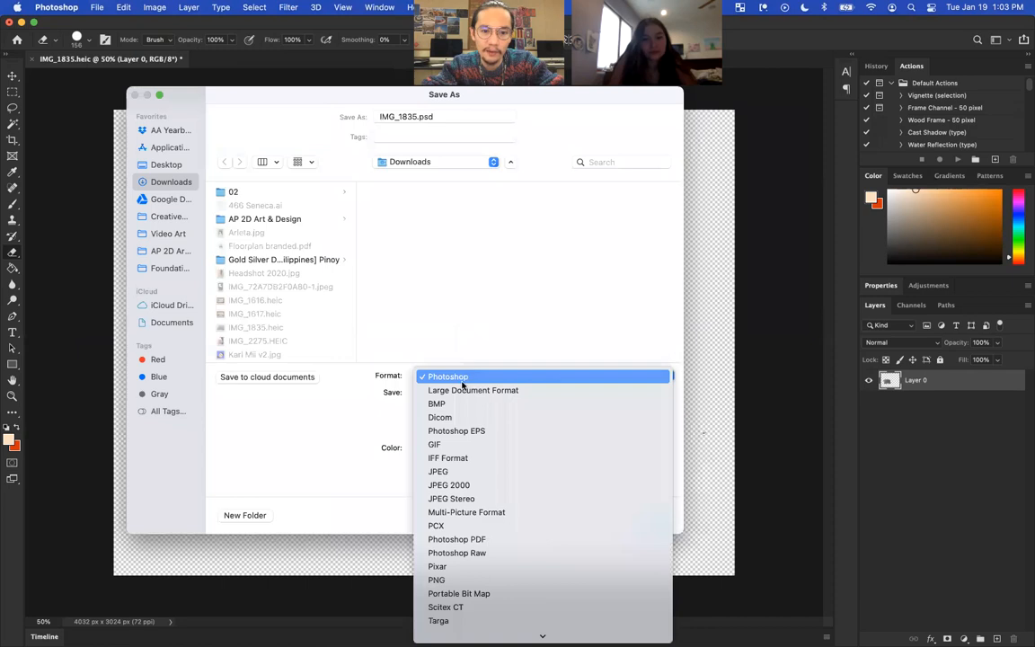
pyautogui.click(448, 376)
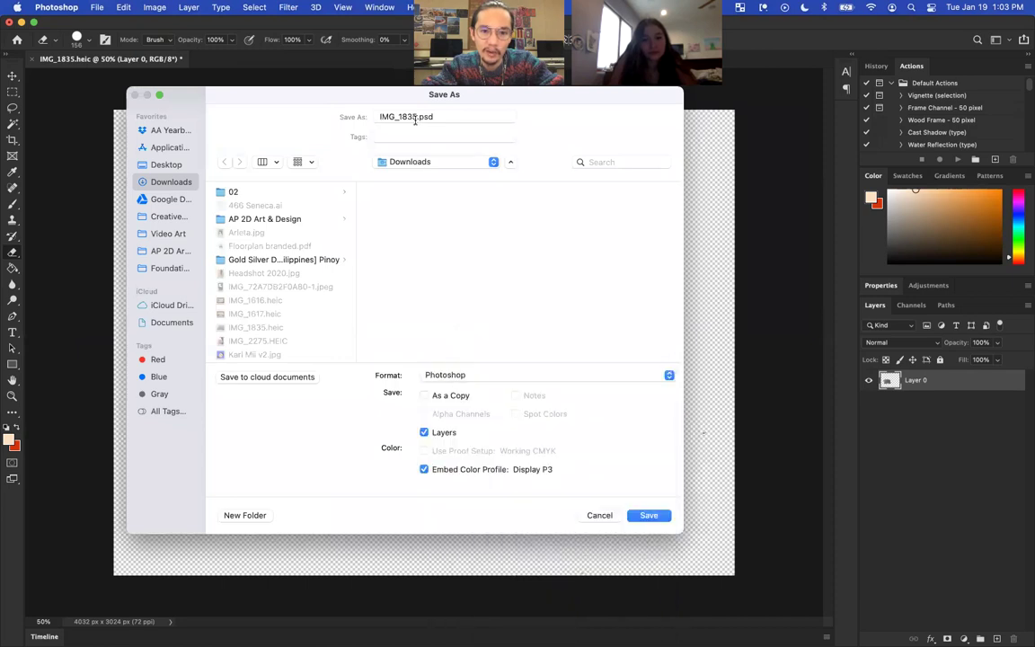
pyautogui.moveTo(296, 115)
pyautogui.write('PolarB')
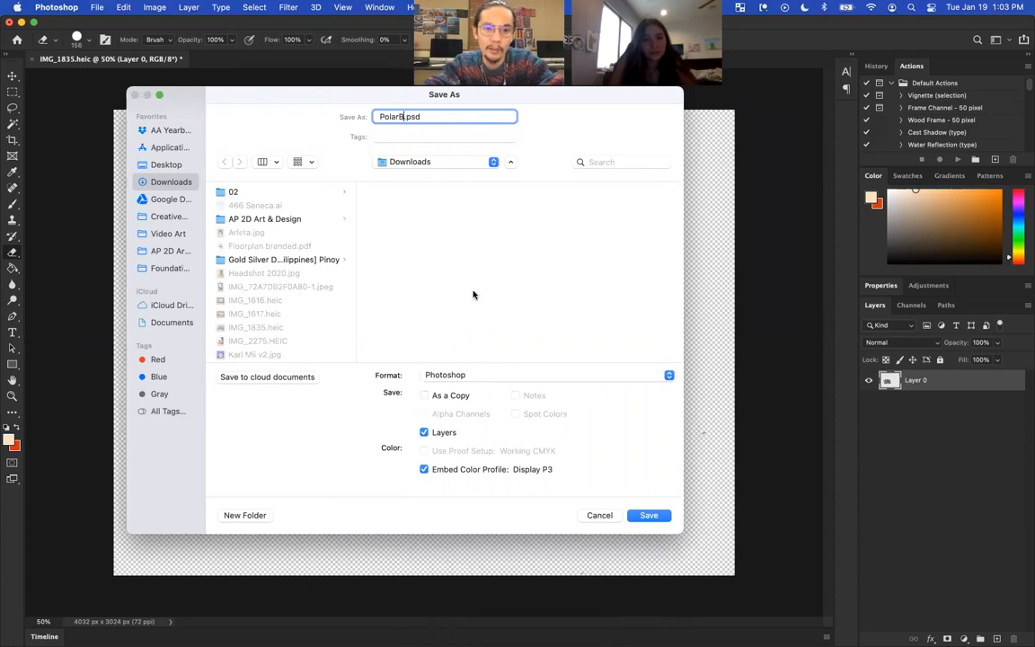
pyautogui.write('ear')
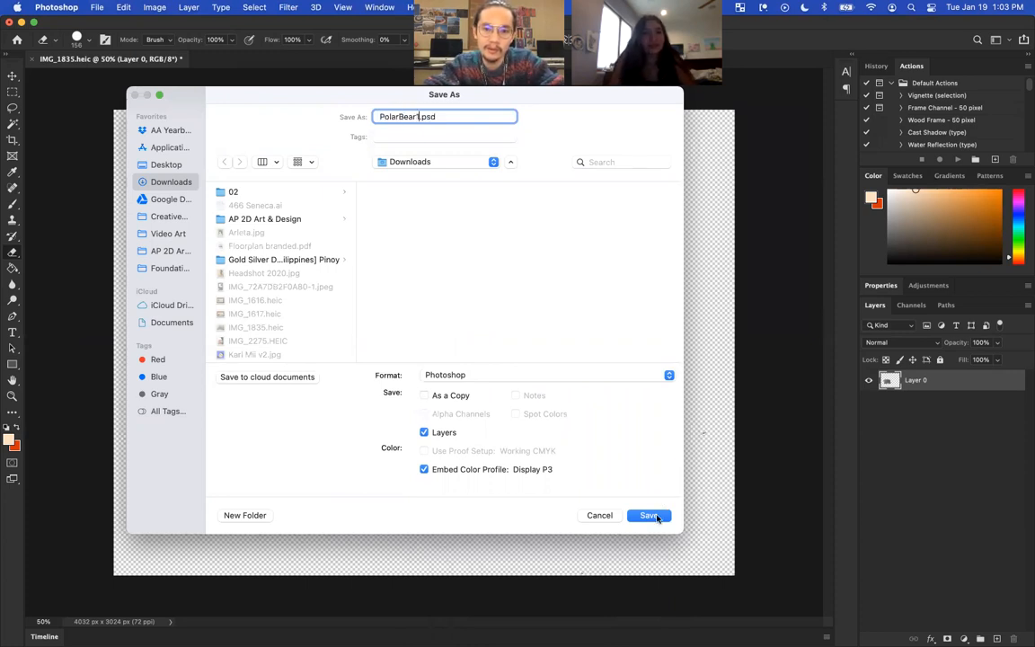
pyautogui.click(648, 515)
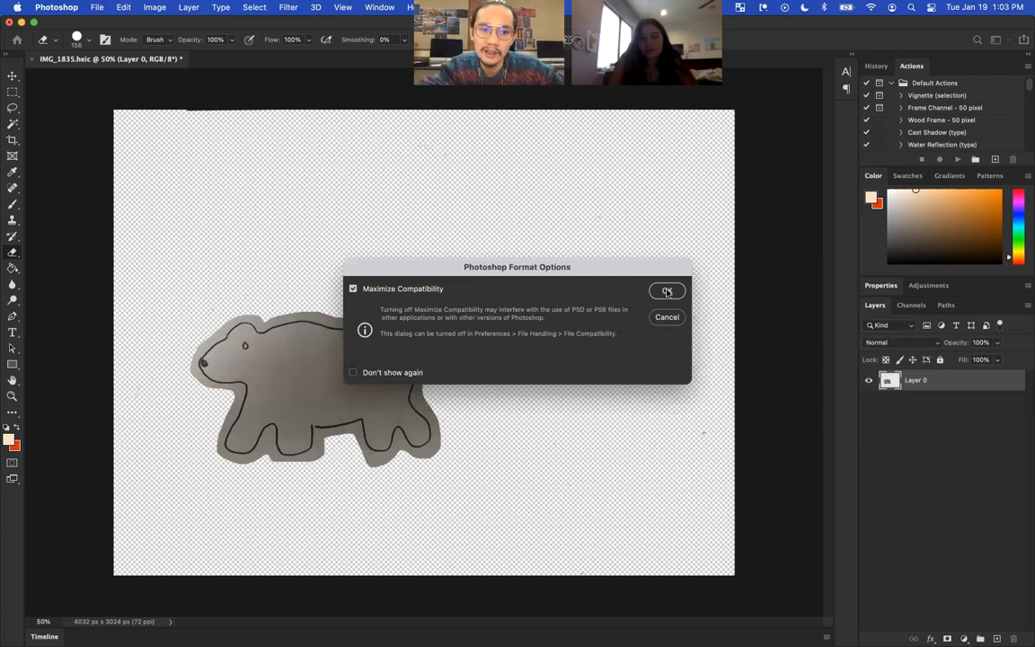
pyautogui.click(668, 292)
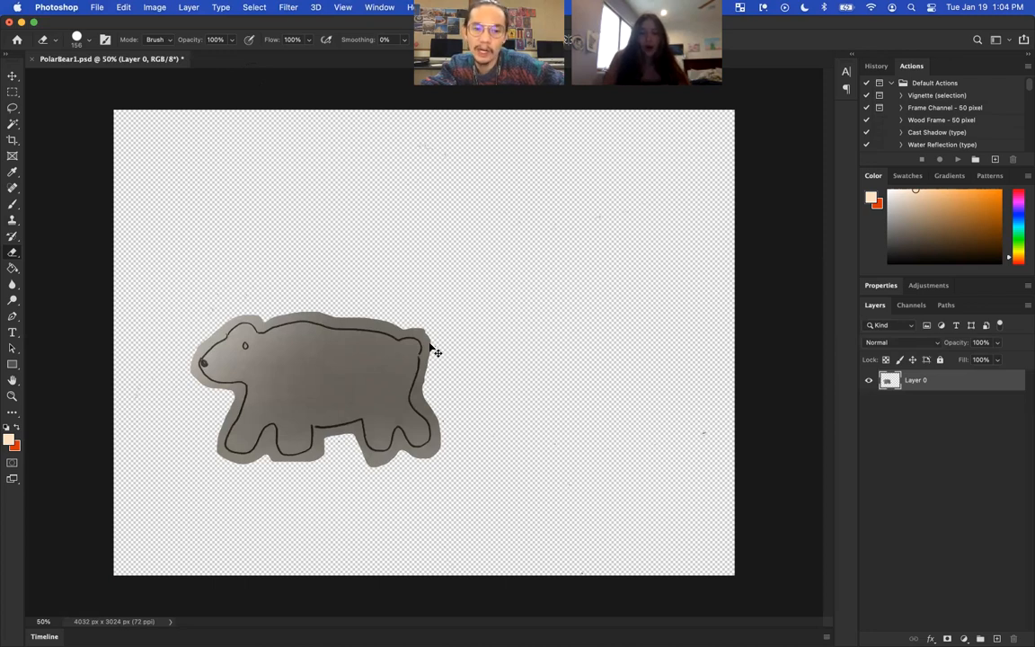
pyautogui.moveTo(431, 345)
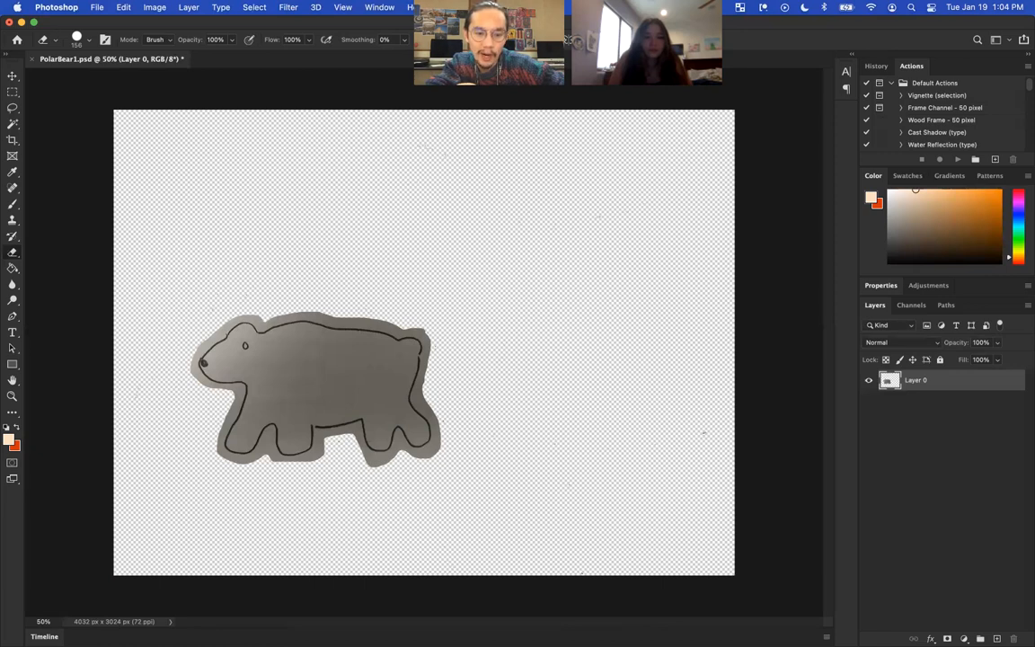
pyautogui.moveTo(520, 172)
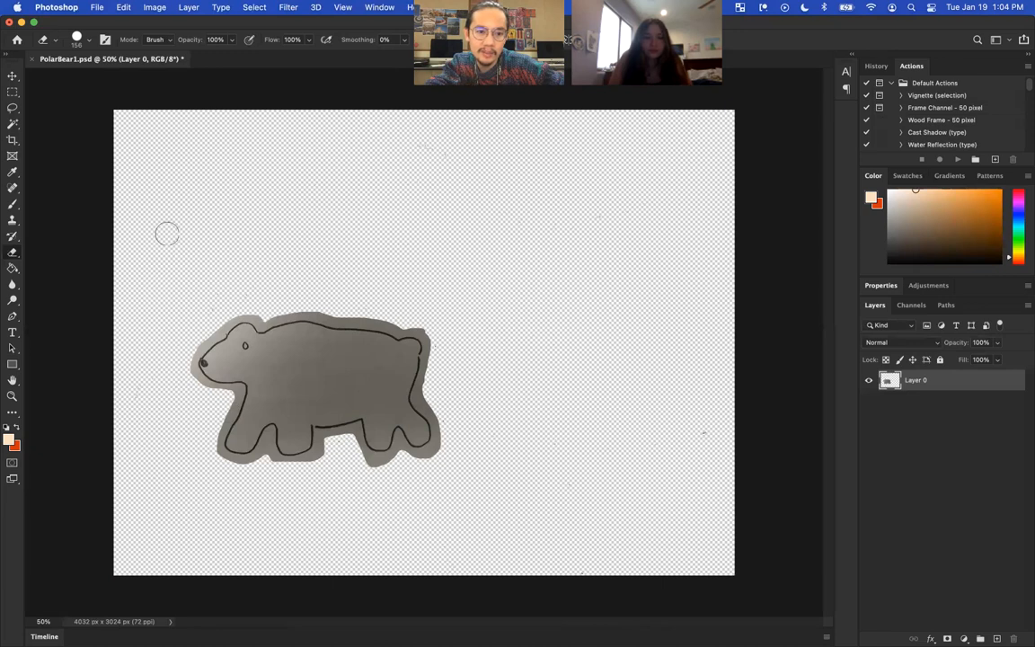
pyautogui.moveTo(474, 299)
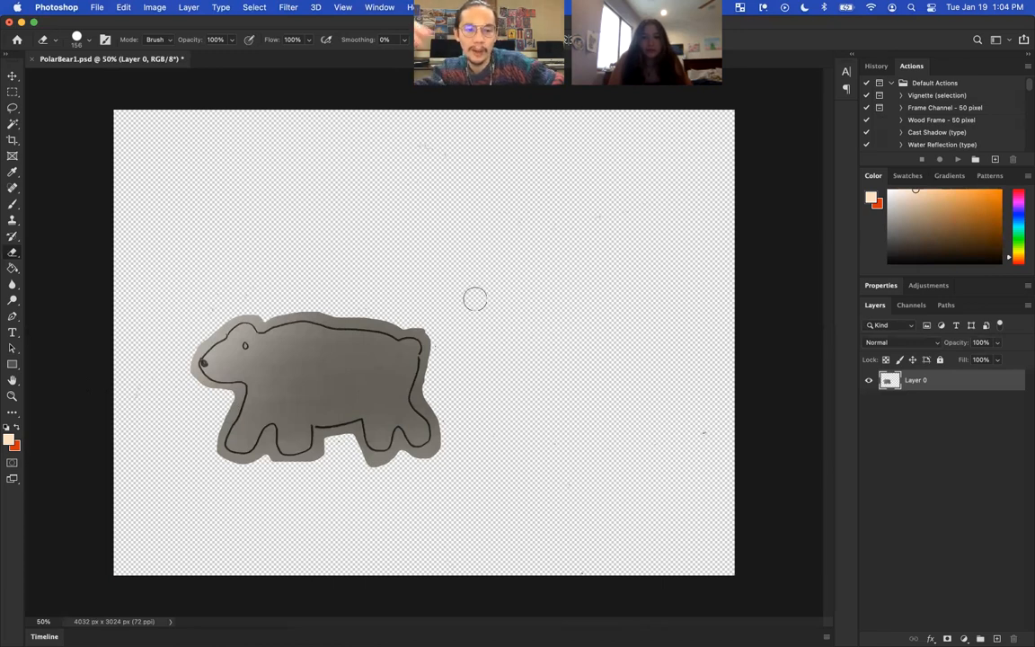
pyautogui.moveTo(572, 240)
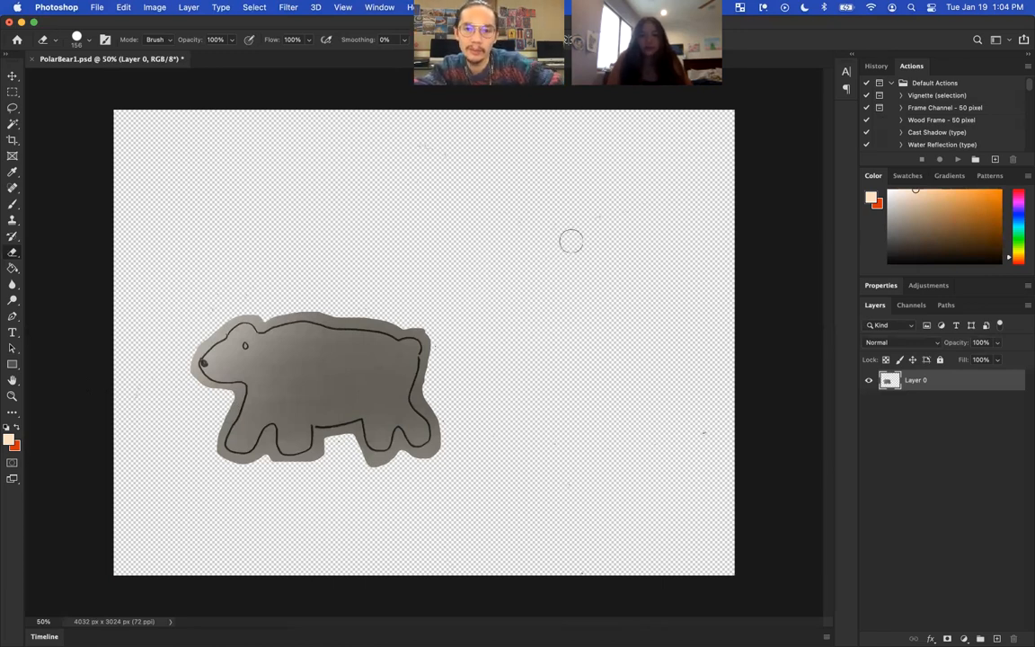
pyautogui.moveTo(751, 281)
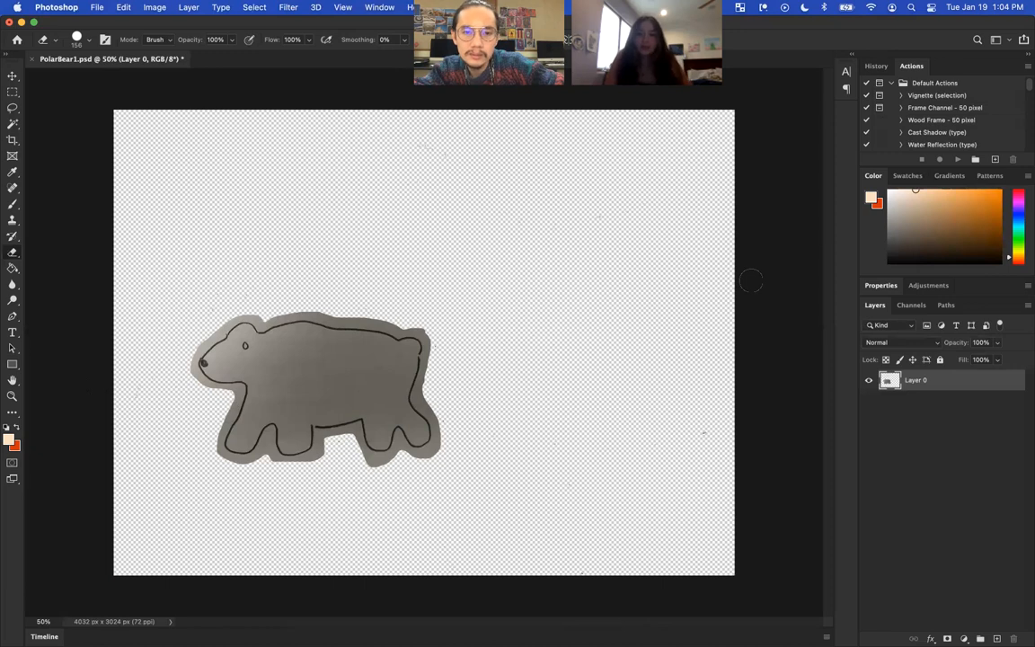
pyautogui.moveTo(706, 418)
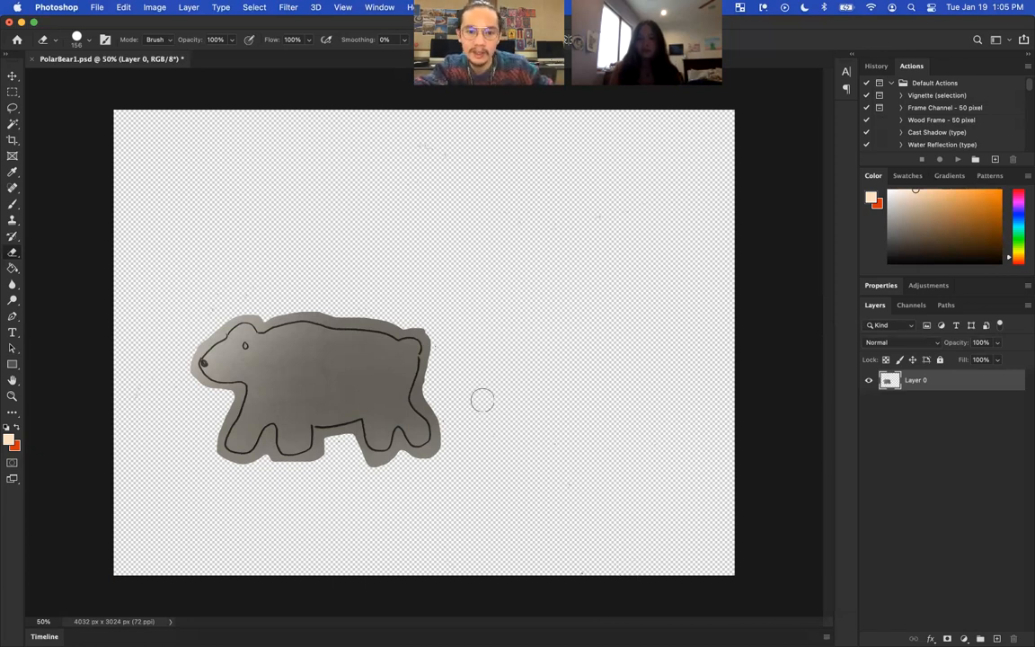
pyautogui.moveTo(531, 319)
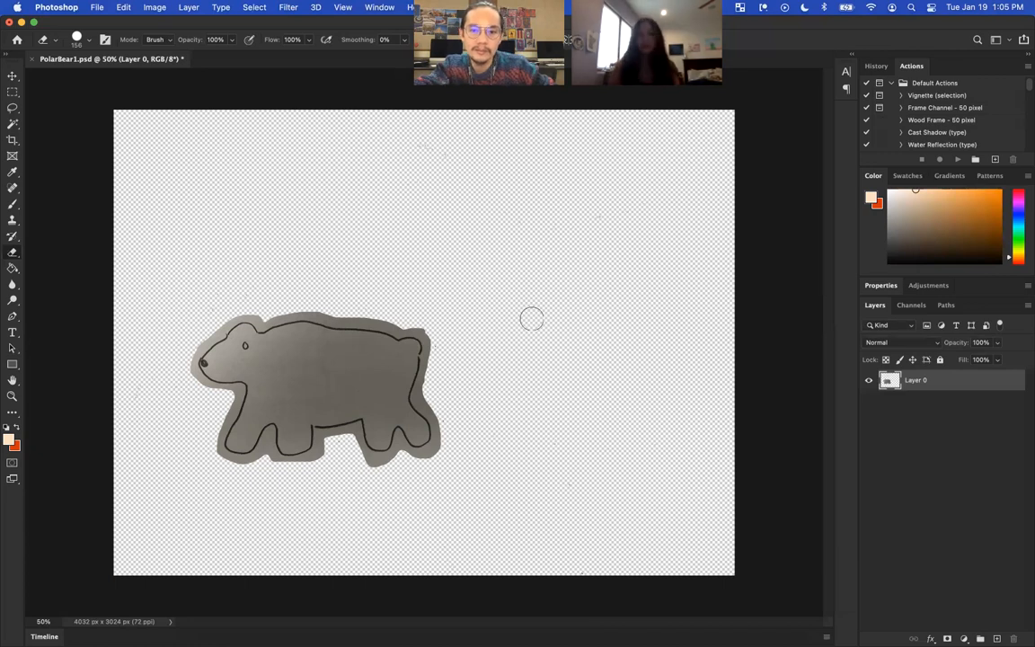
pyautogui.moveTo(693, 474)
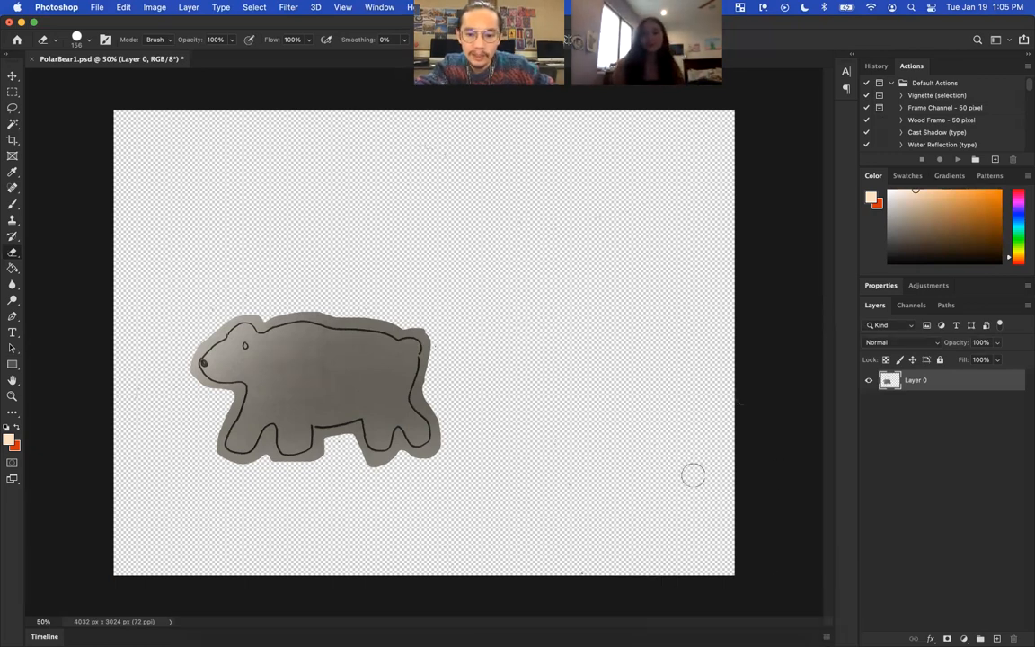